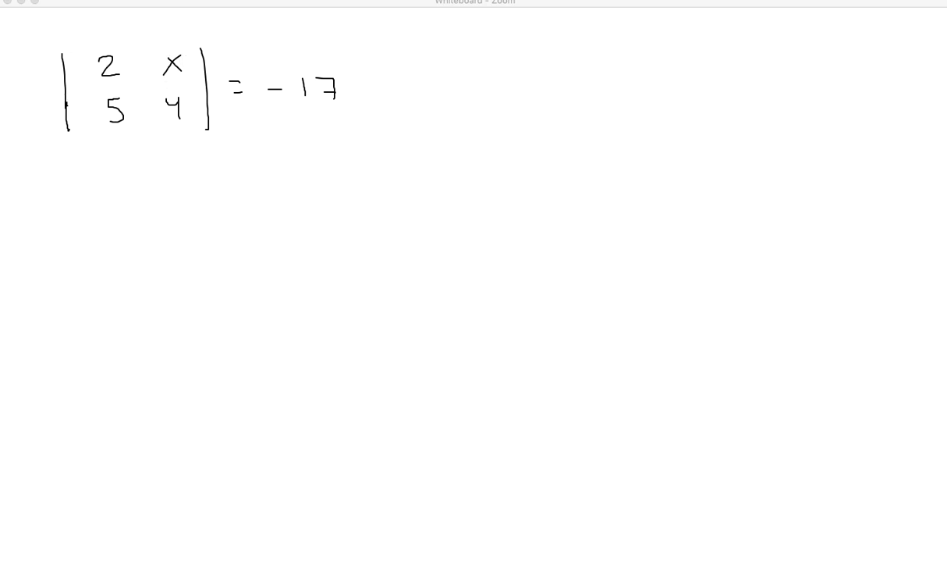
mouse_move(133, 187)
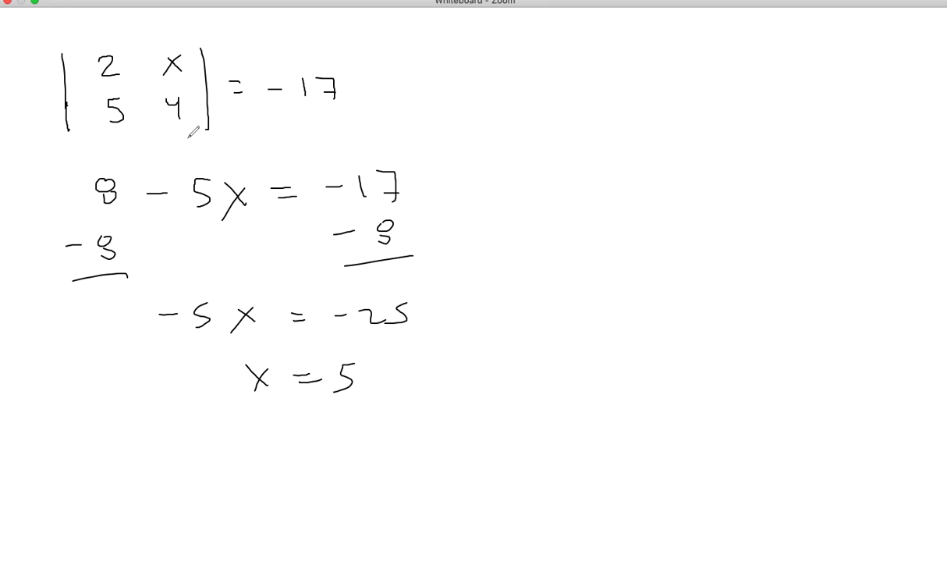
mouse_move(83, 194)
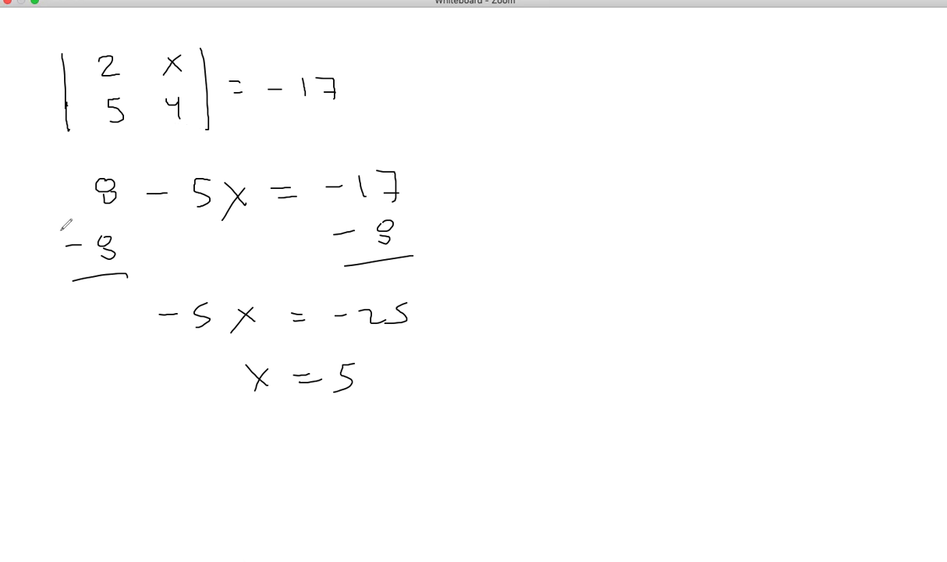
mouse_move(568, 47)
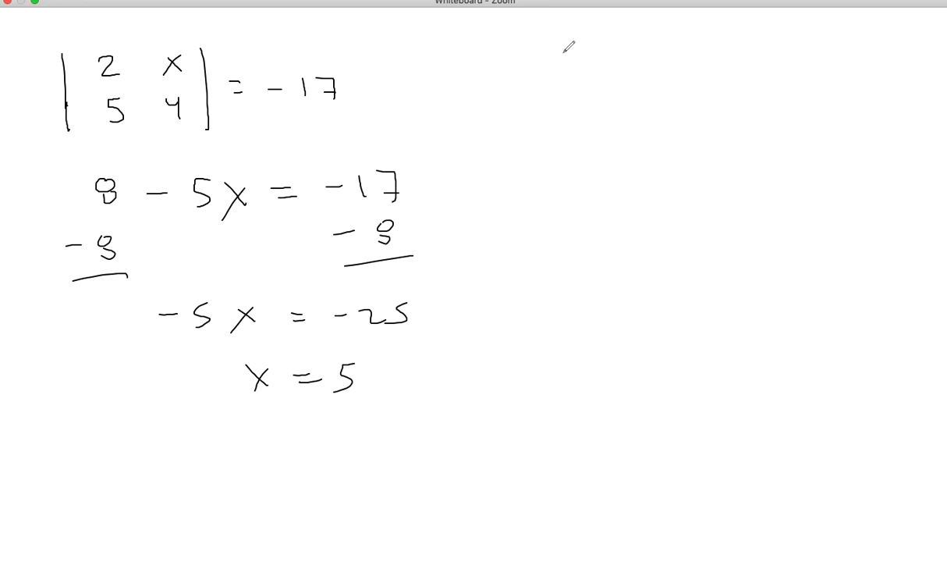